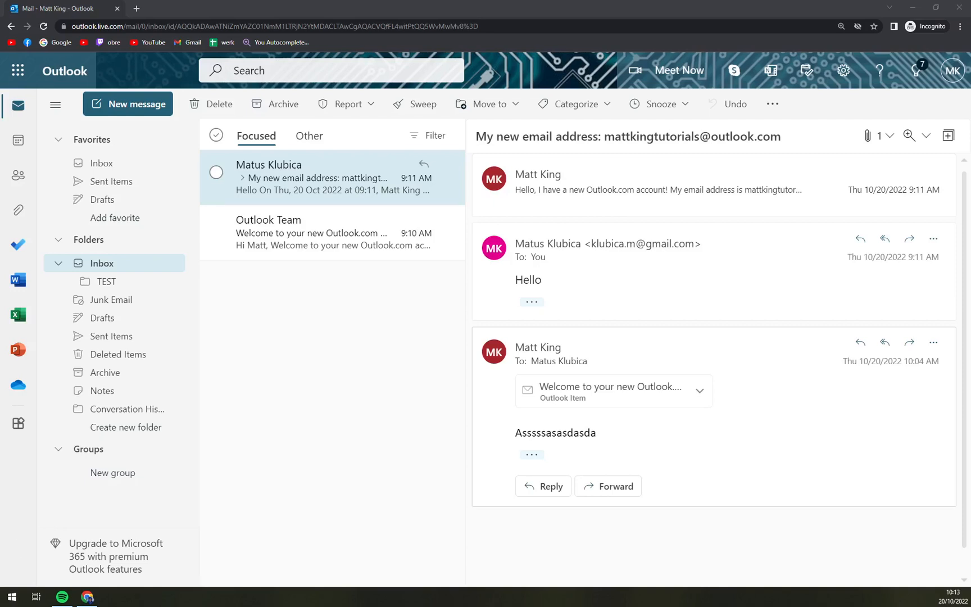
{"action": "mouse_move", "coordinate": [278, 314]}
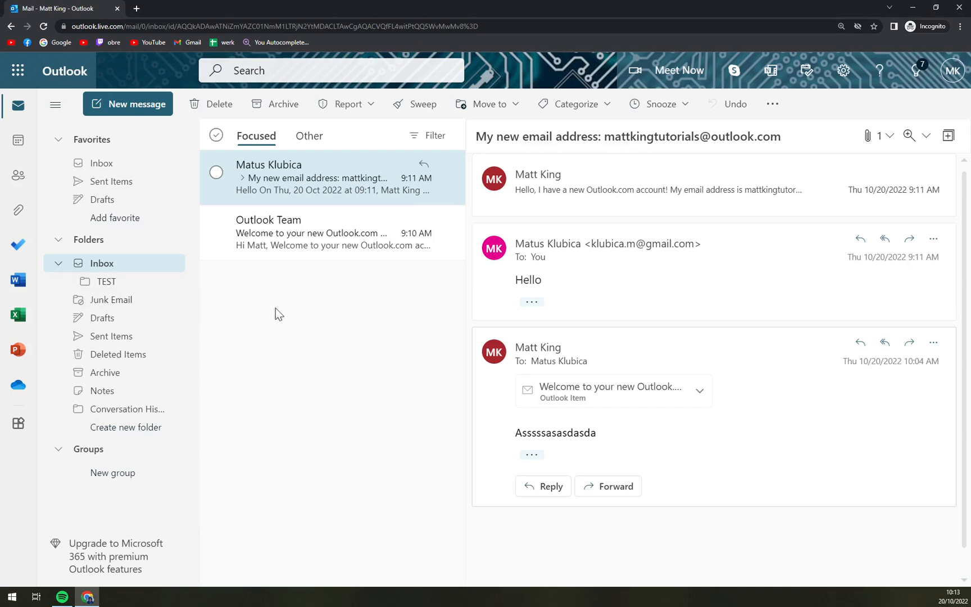
Step: Show the contents of the TEST subfolder under Inbox, which is empty
{"action": "left_click", "coordinate": [106, 281]}
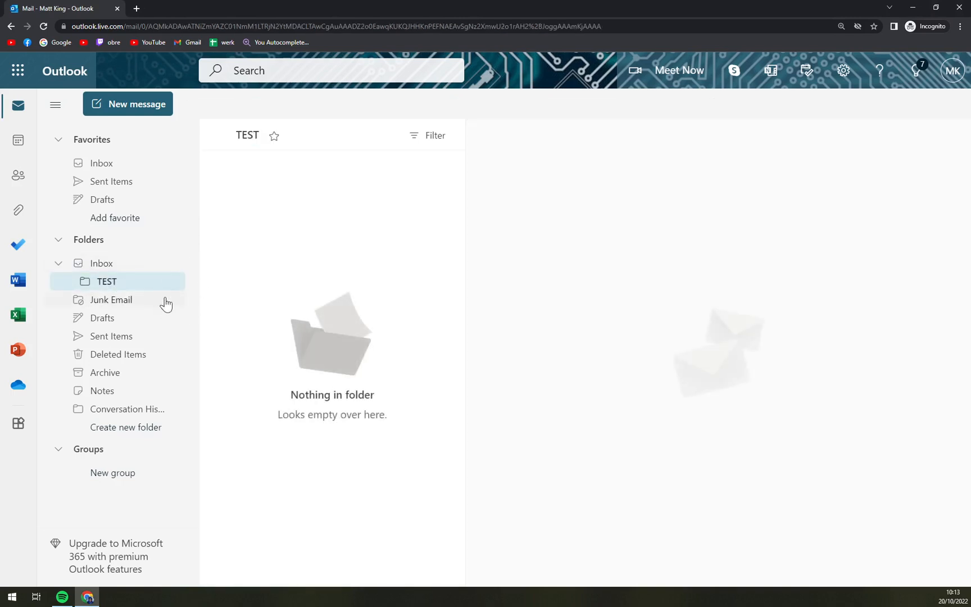
{"action": "mouse_move", "coordinate": [112, 288]}
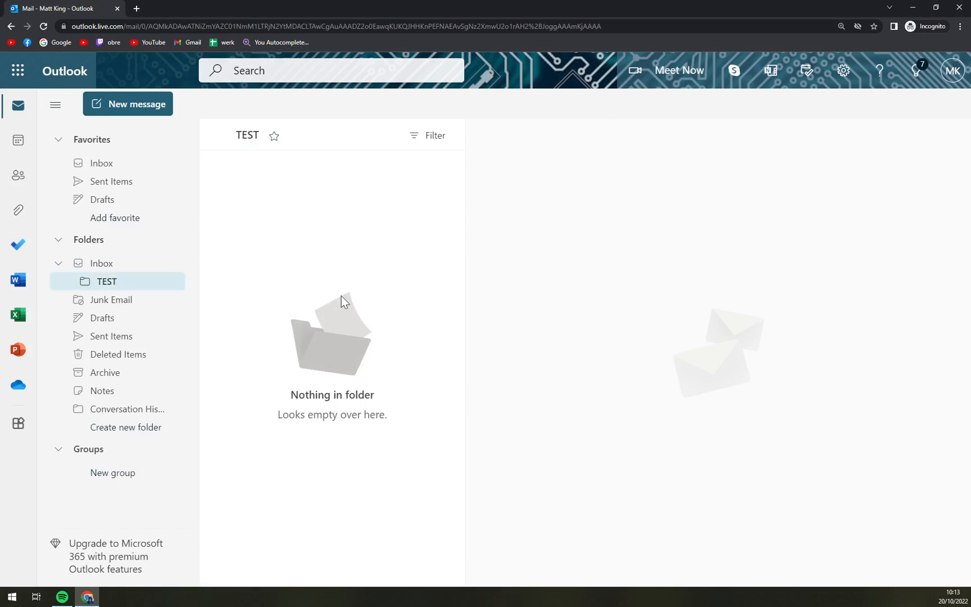
{"action": "mouse_move", "coordinate": [321, 270]}
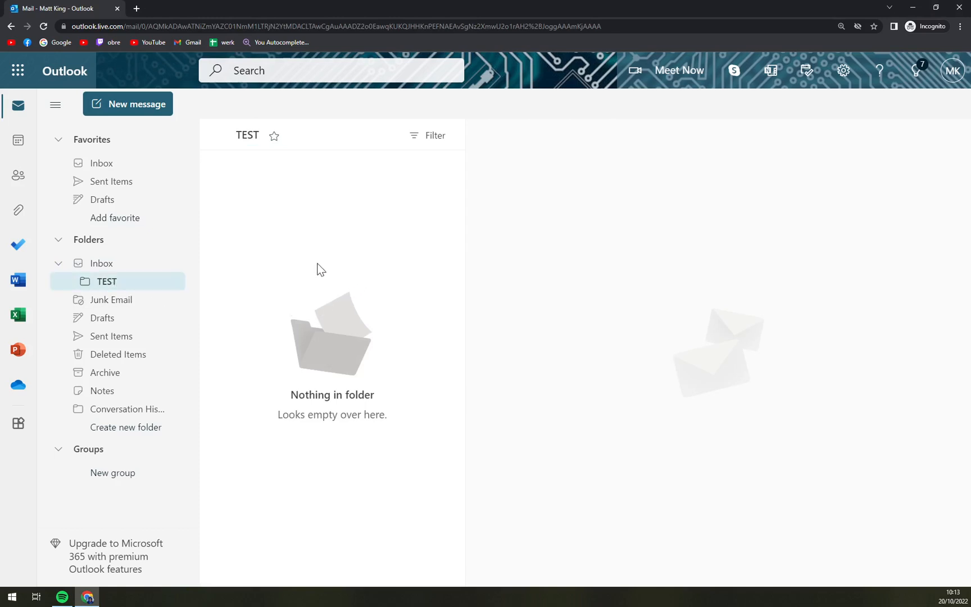
{"action": "mouse_move", "coordinate": [843, 70]}
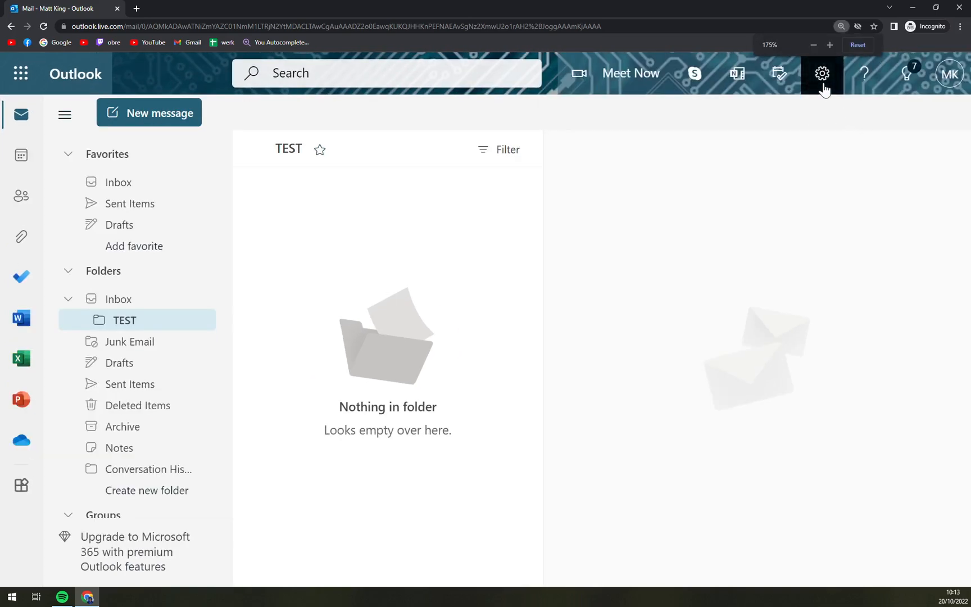
{"action": "mouse_move", "coordinate": [823, 74]}
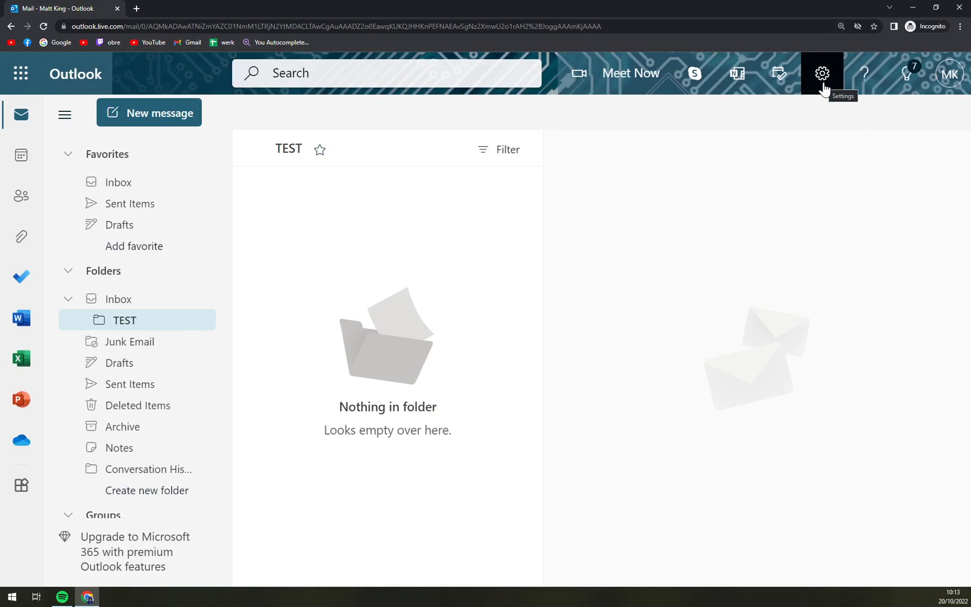
Step: Go from the quick settings panel to the full Outlook settings page
{"action": "left_click", "coordinate": [822, 73]}
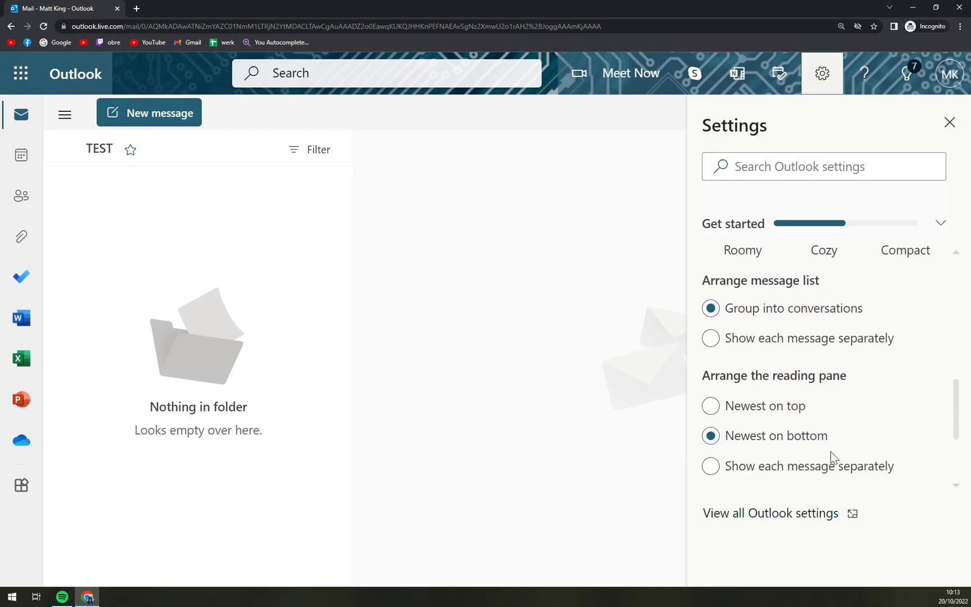
{"action": "scroll", "scroll_direction": "down", "scroll_amount": 3}
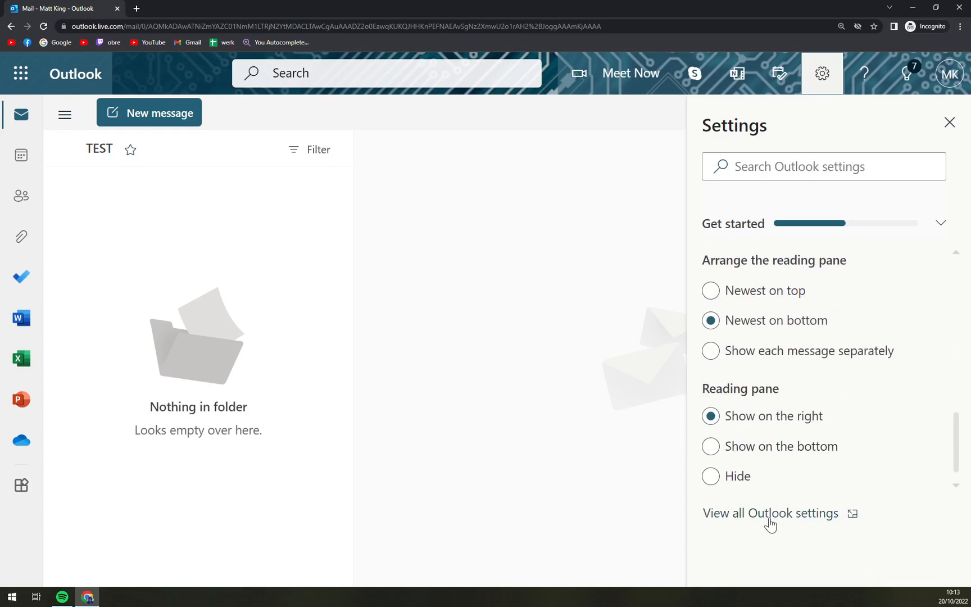
{"action": "left_click", "coordinate": [771, 513]}
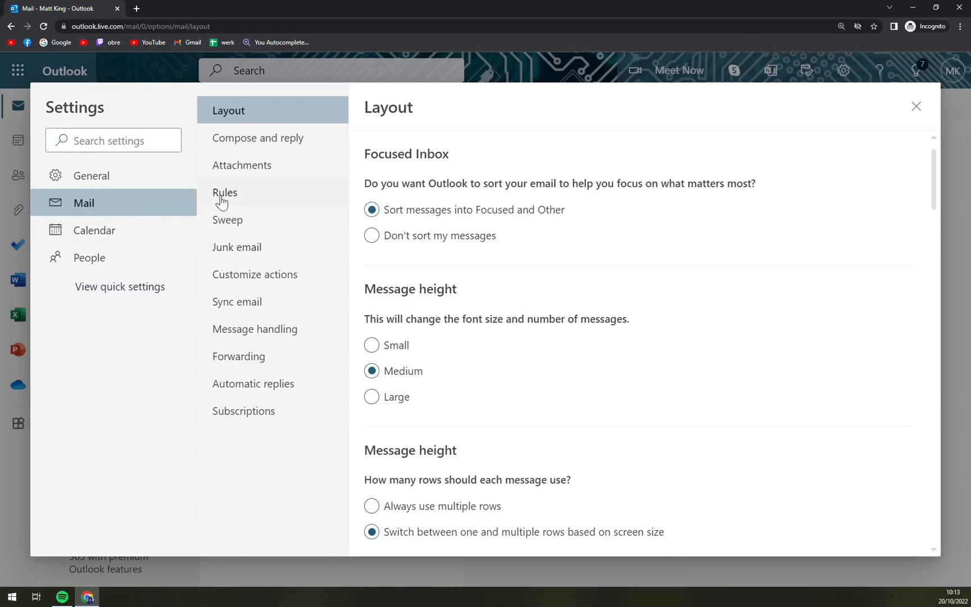
Step: Show the Rules section under Mail settings, currently with no rules
{"action": "left_click", "coordinate": [225, 194]}
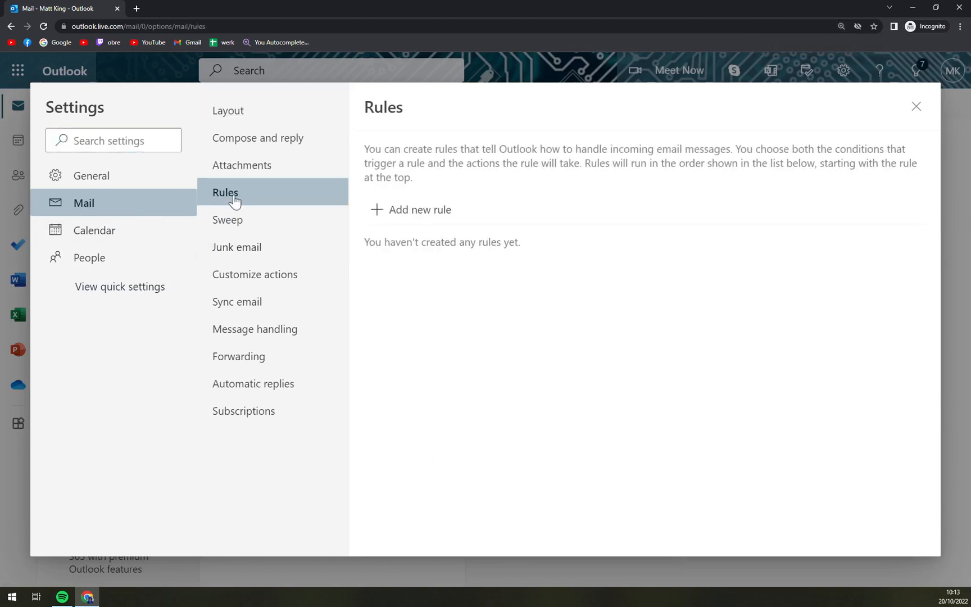
{"action": "mouse_move", "coordinate": [488, 251]}
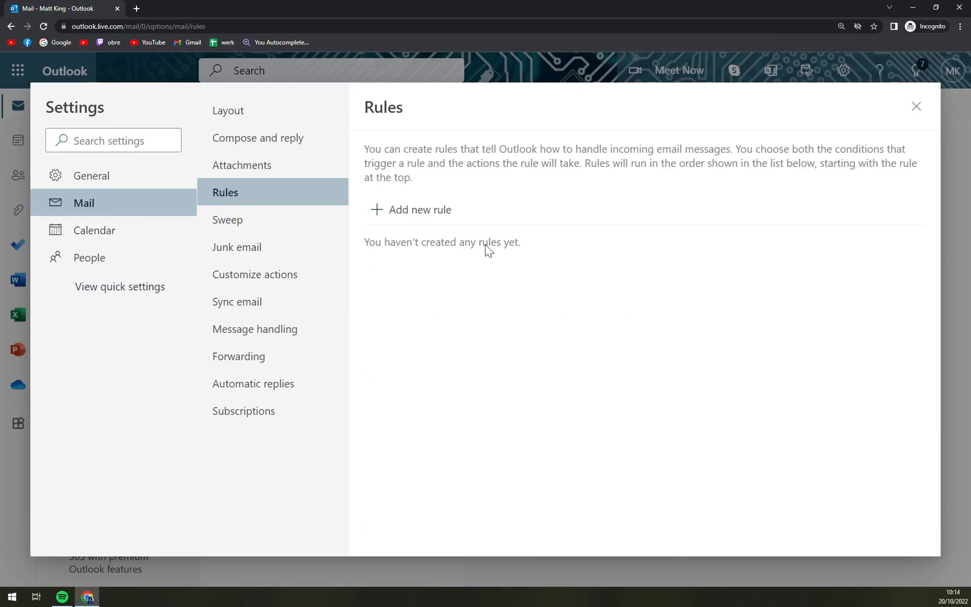
{"action": "mouse_move", "coordinate": [418, 222]}
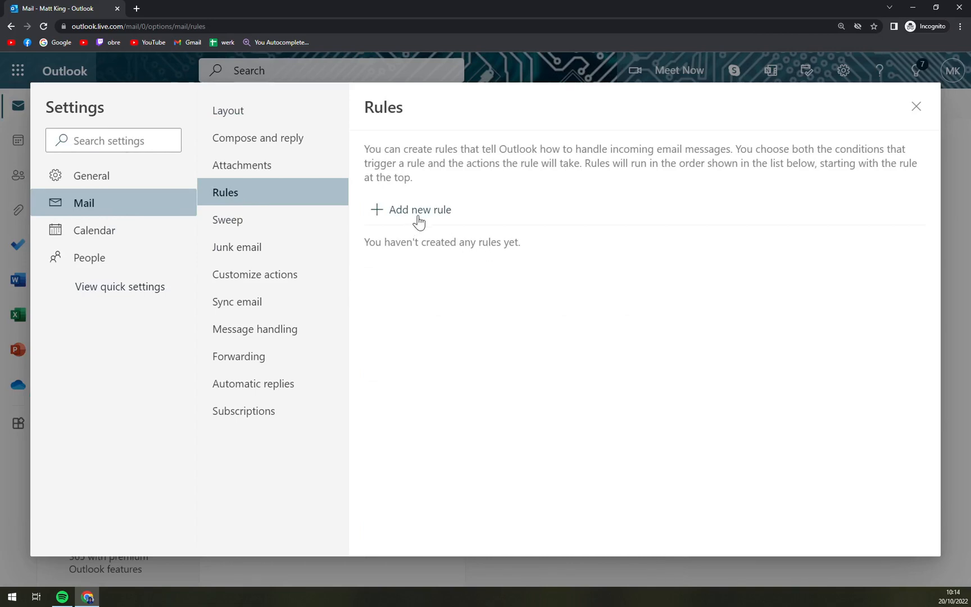
Step: Create a new rule named 'OUTLOOK TUTORIAL' with the condition 'Apply to all messages'
{"action": "left_click", "coordinate": [420, 209]}
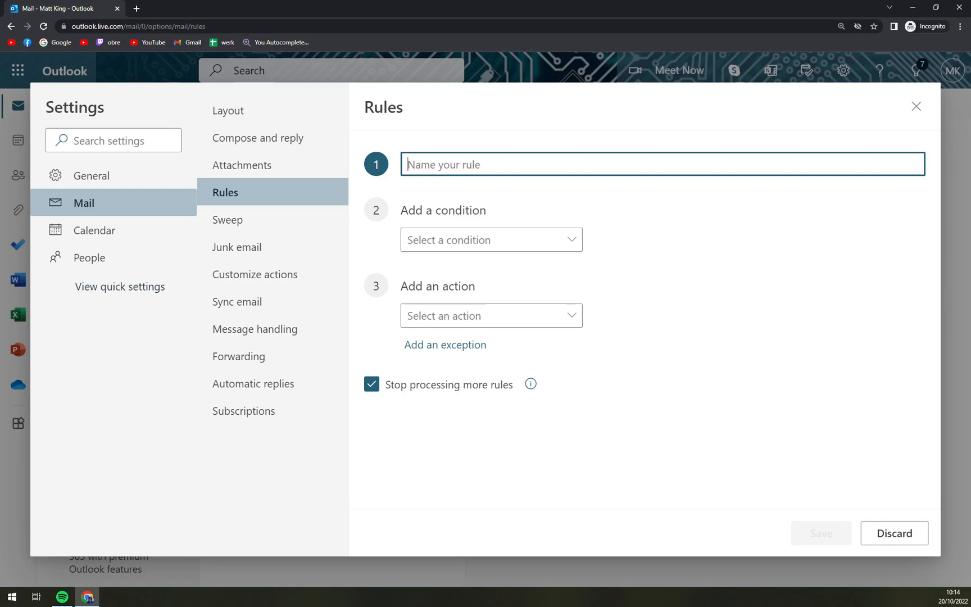
{"action": "type", "text": "OUTLOOK TUTORIAL"}
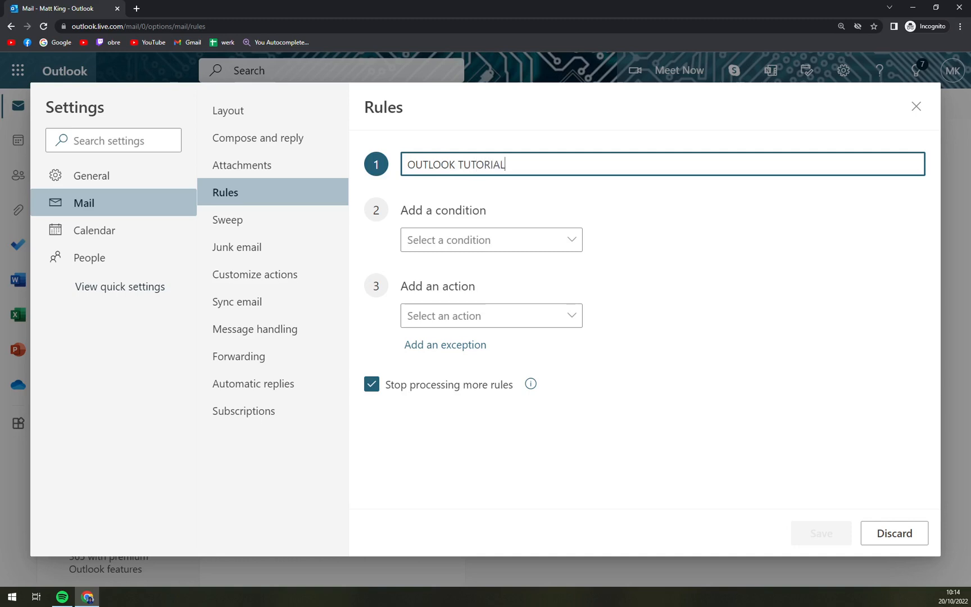
{"action": "mouse_move", "coordinate": [500, 240]}
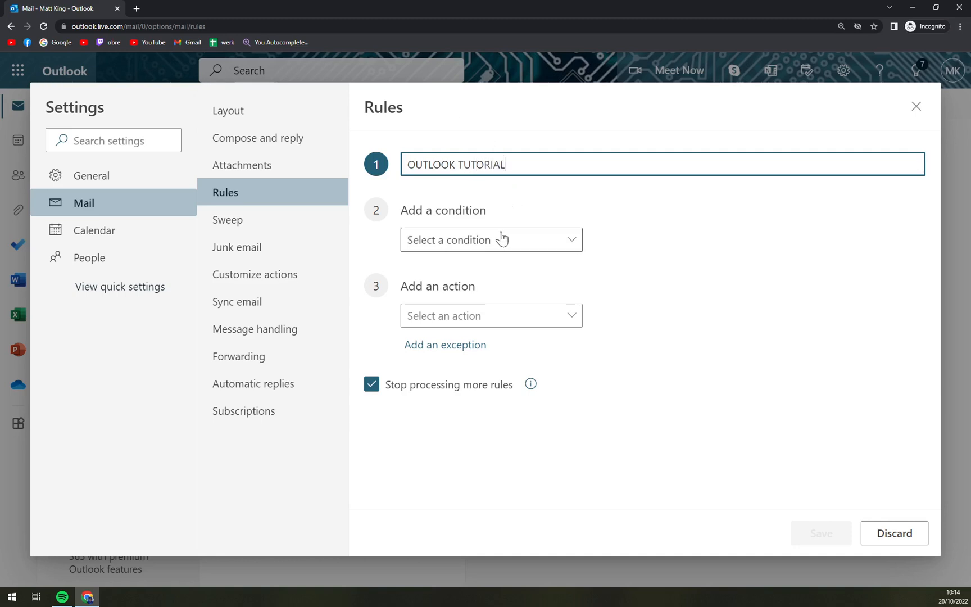
{"action": "left_click", "coordinate": [491, 240]}
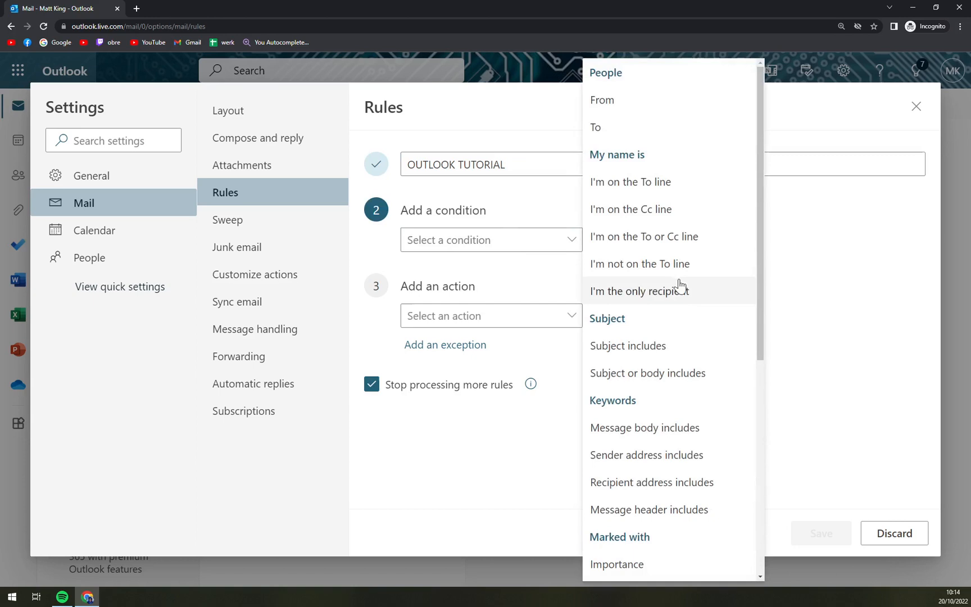
{"action": "scroll", "scroll_direction": "down", "scroll_amount": 3}
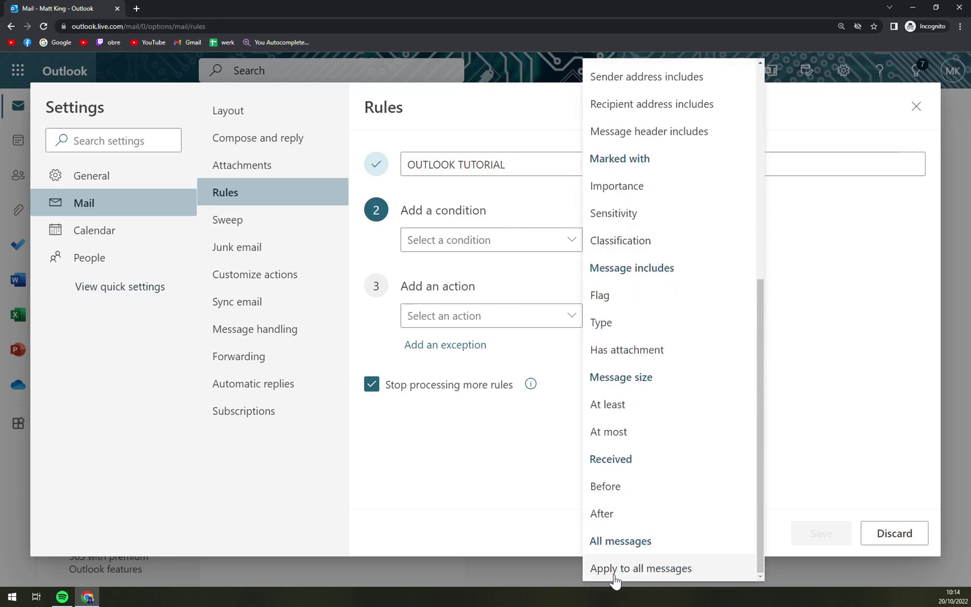
{"action": "left_click", "coordinate": [641, 568]}
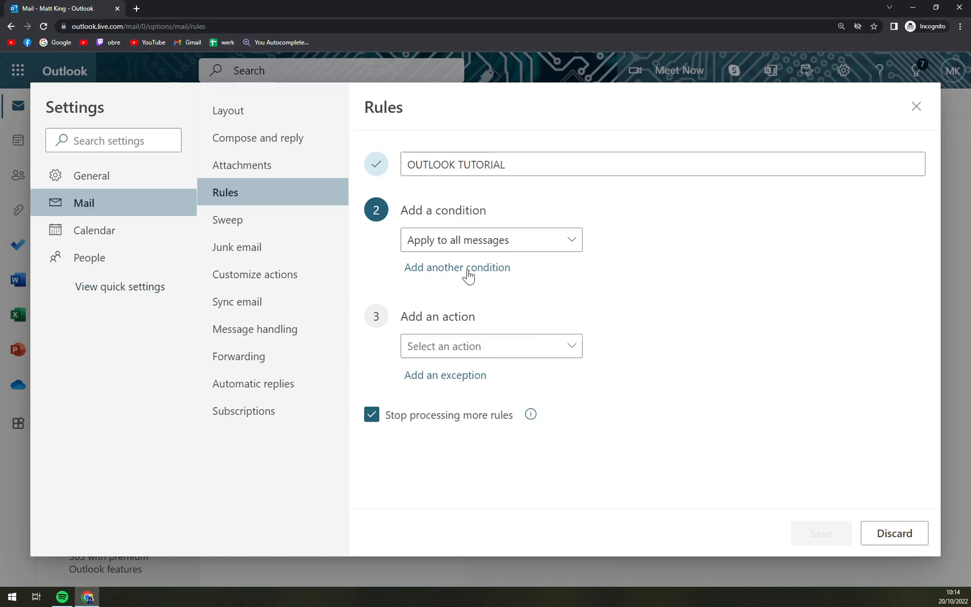
{"action": "mouse_move", "coordinate": [464, 271]}
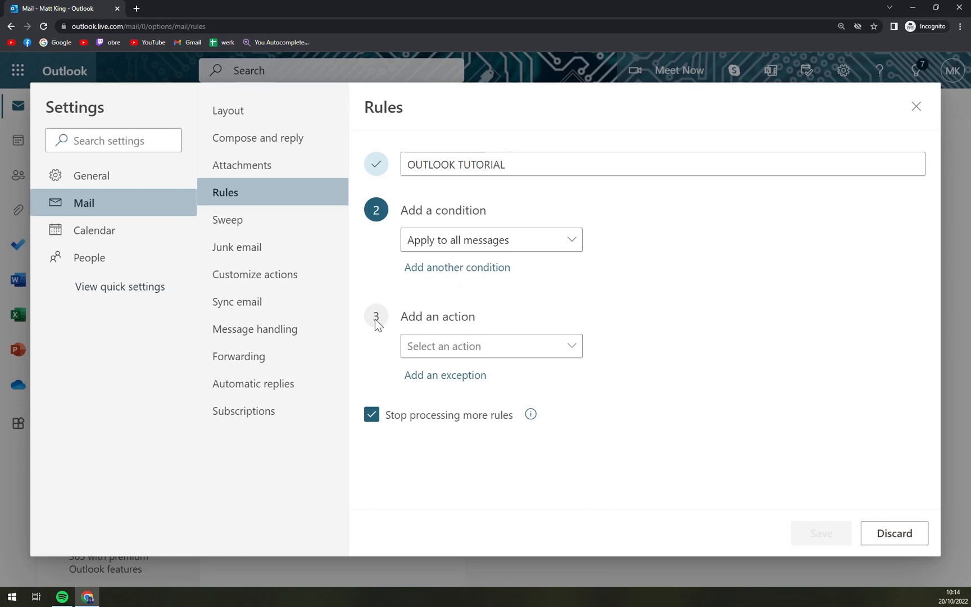
Step: Set the rule's action to 'Move to' with TEST as the destination folder
{"action": "left_click", "coordinate": [491, 346]}
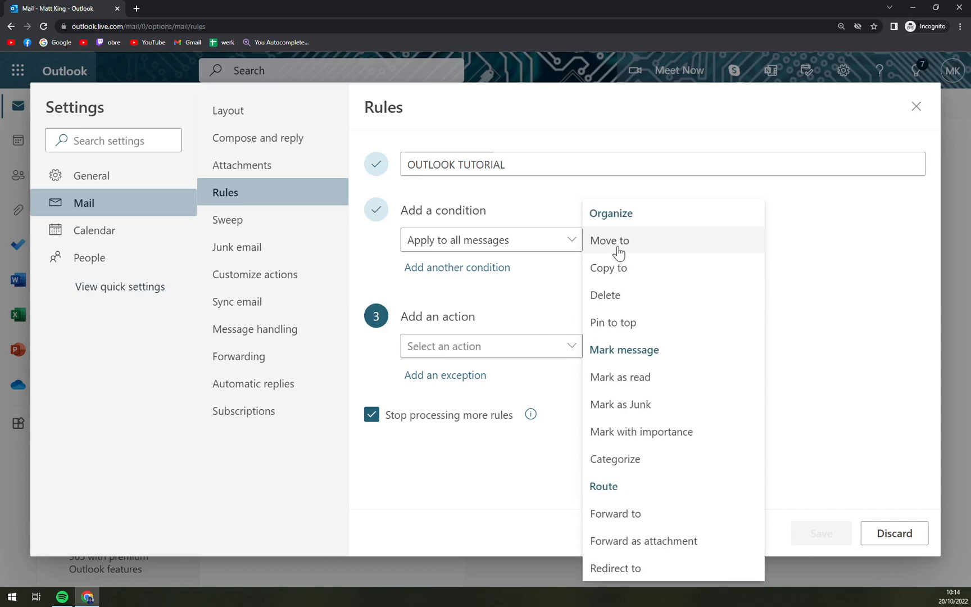
{"action": "left_click", "coordinate": [609, 241]}
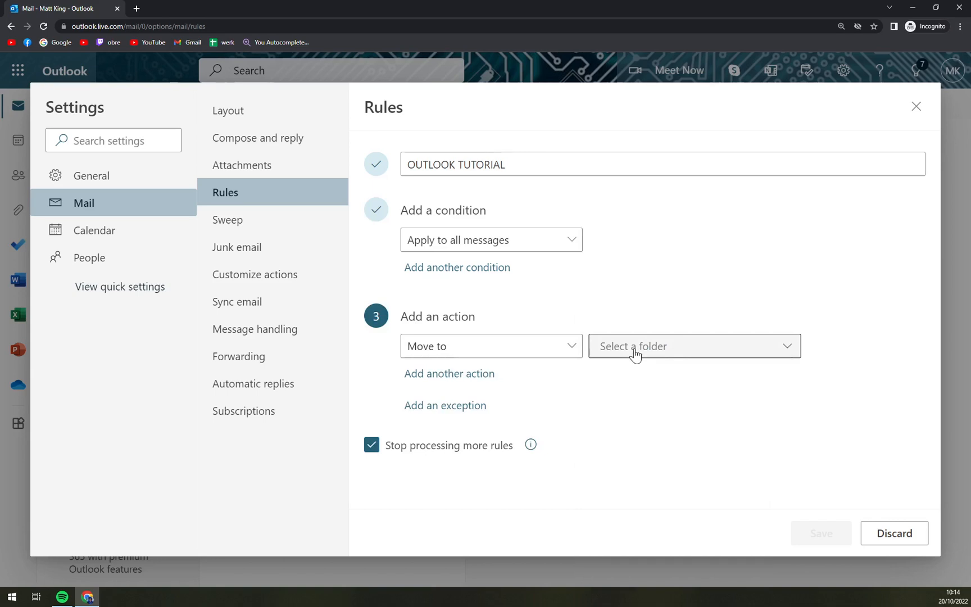
{"action": "left_click", "coordinate": [695, 346]}
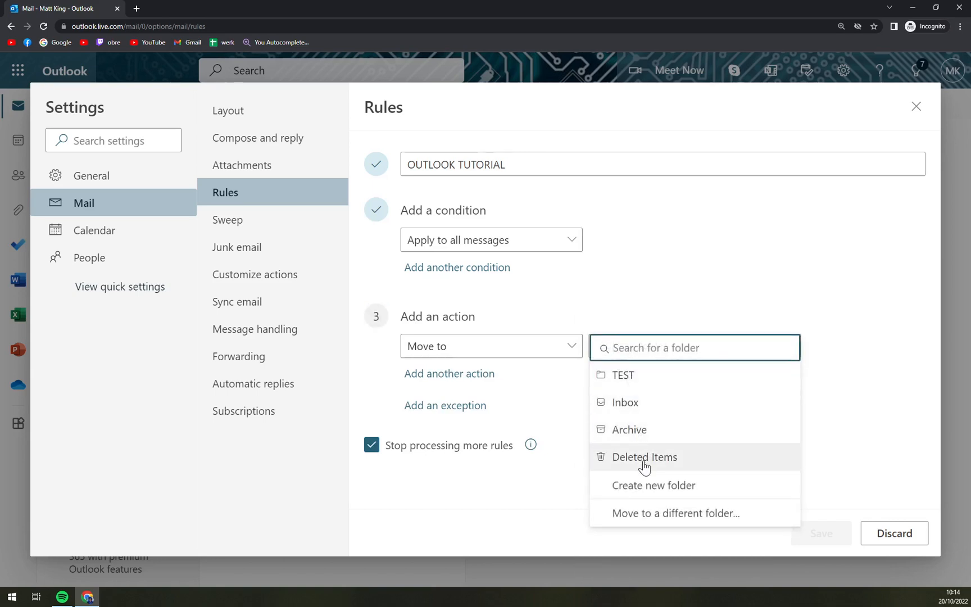
{"action": "mouse_move", "coordinate": [639, 398]}
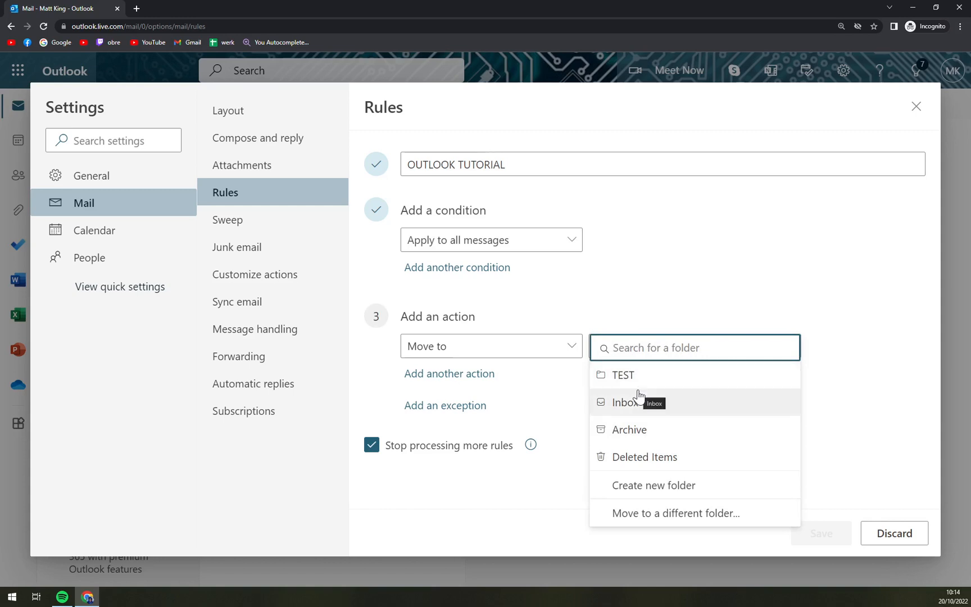
{"action": "left_click", "coordinate": [623, 375]}
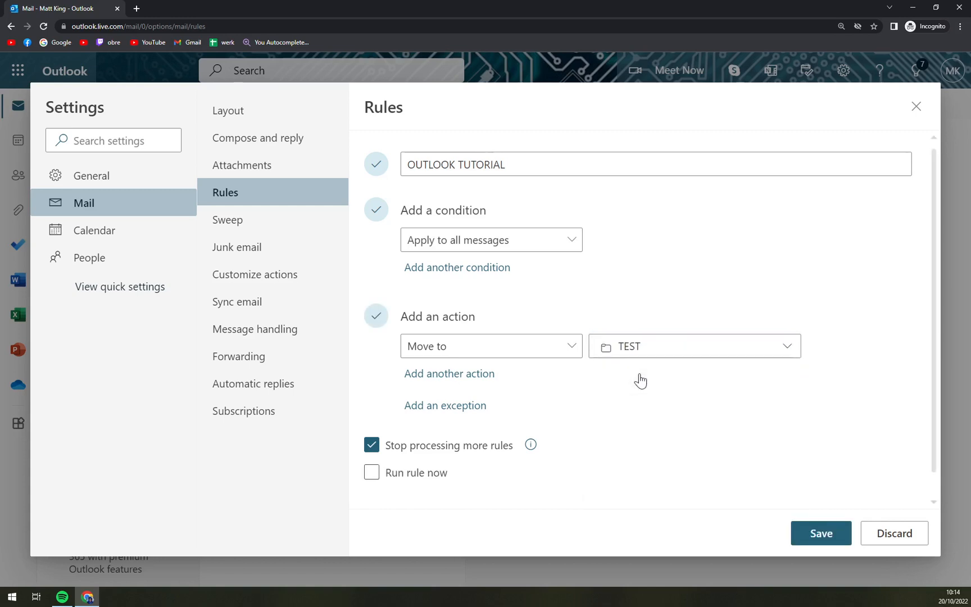
{"action": "mouse_move", "coordinate": [446, 416]}
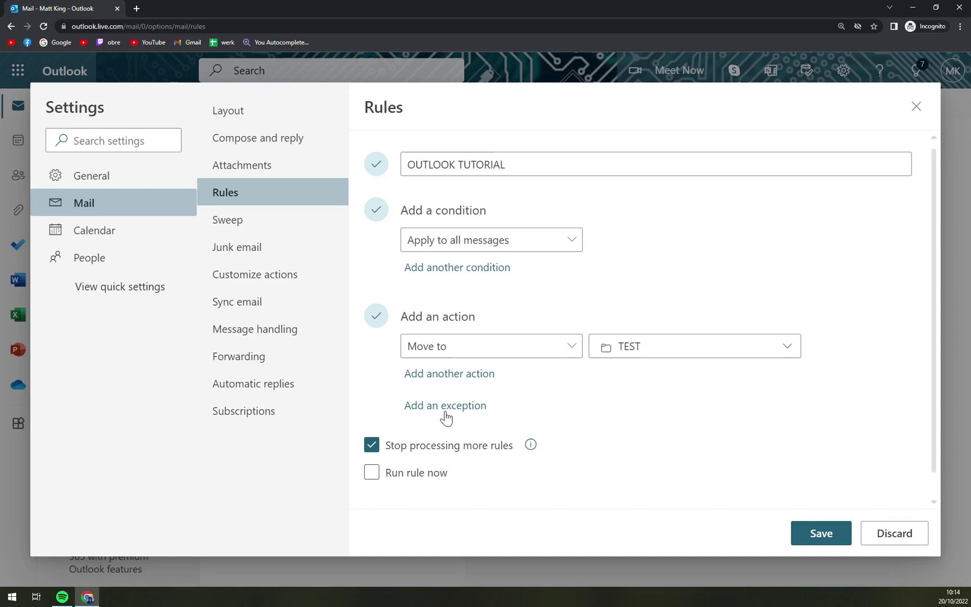
{"action": "left_click", "coordinate": [445, 404]}
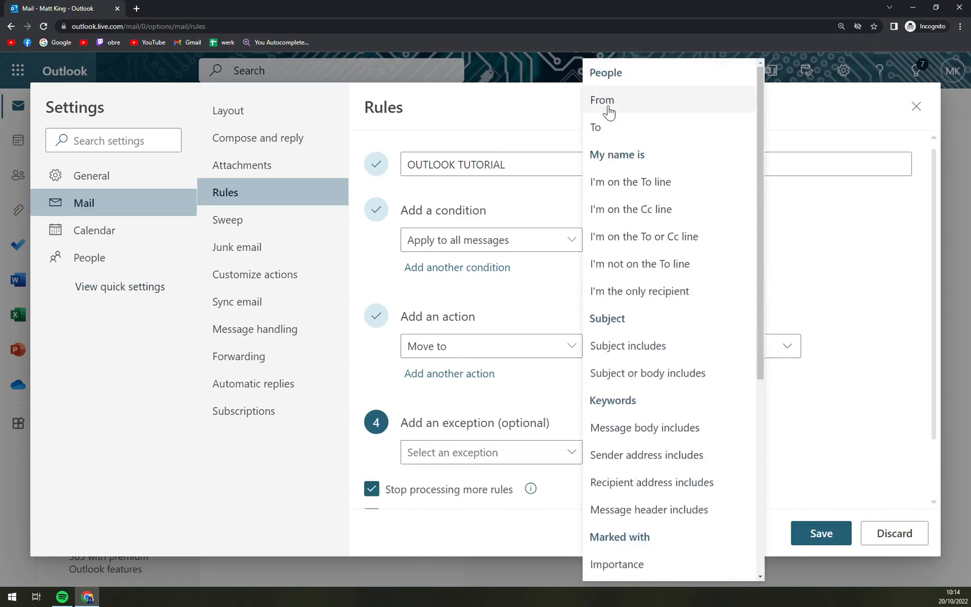
{"action": "left_click", "coordinate": [602, 100]}
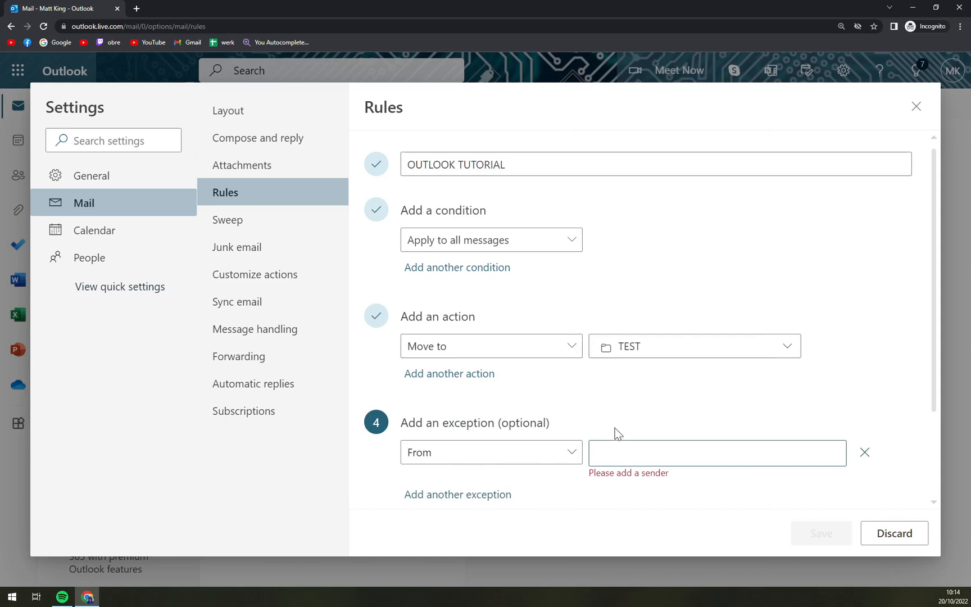
{"action": "left_click", "coordinate": [717, 453]}
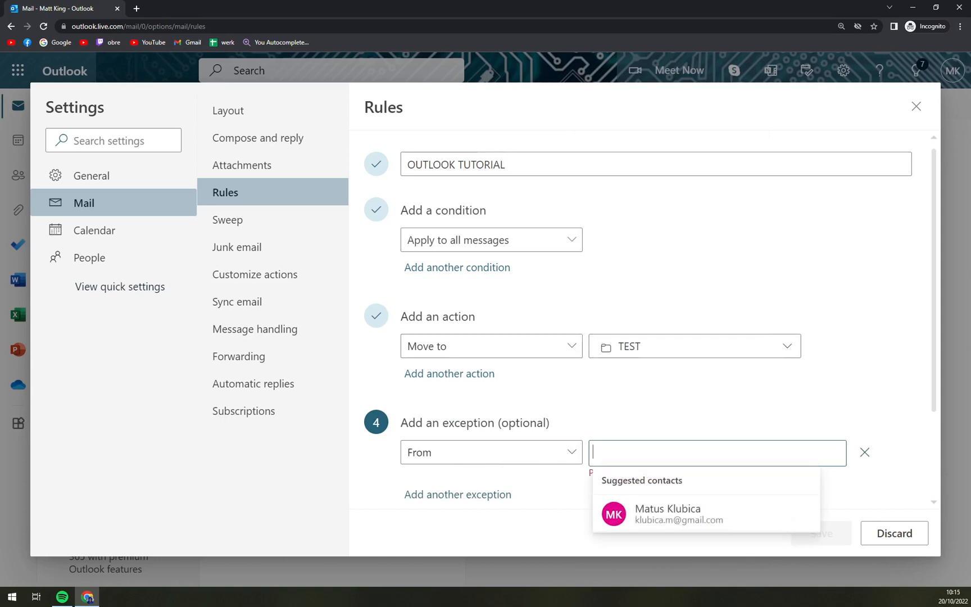
{"action": "left_click", "coordinate": [668, 515]}
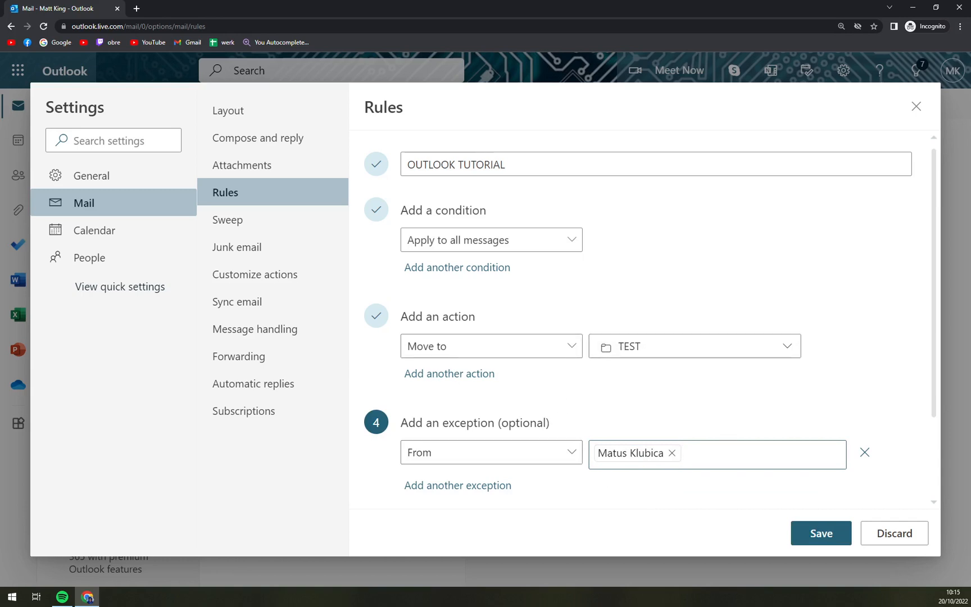
{"action": "left_click", "coordinate": [865, 453]}
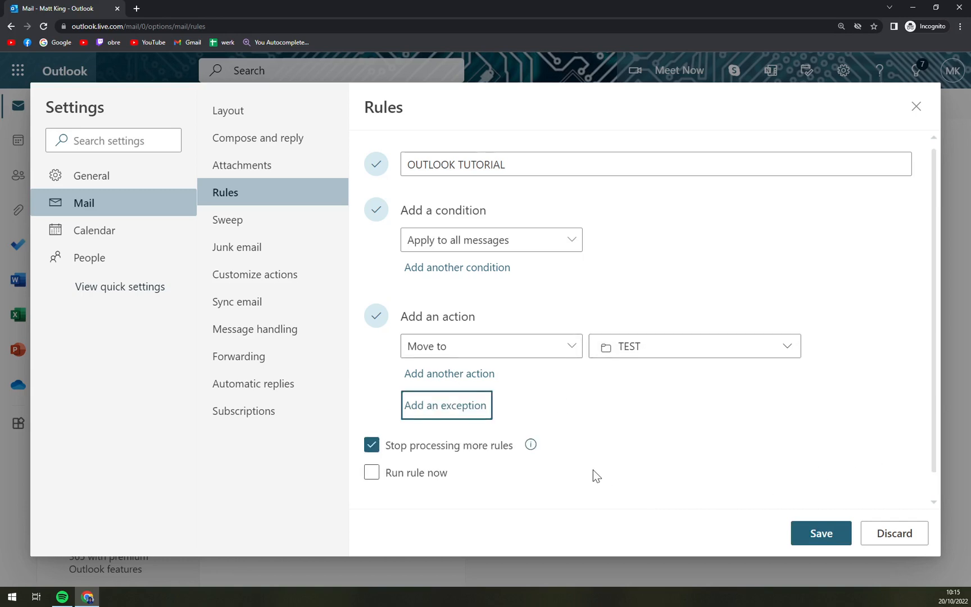
{"action": "mouse_move", "coordinate": [773, 532]}
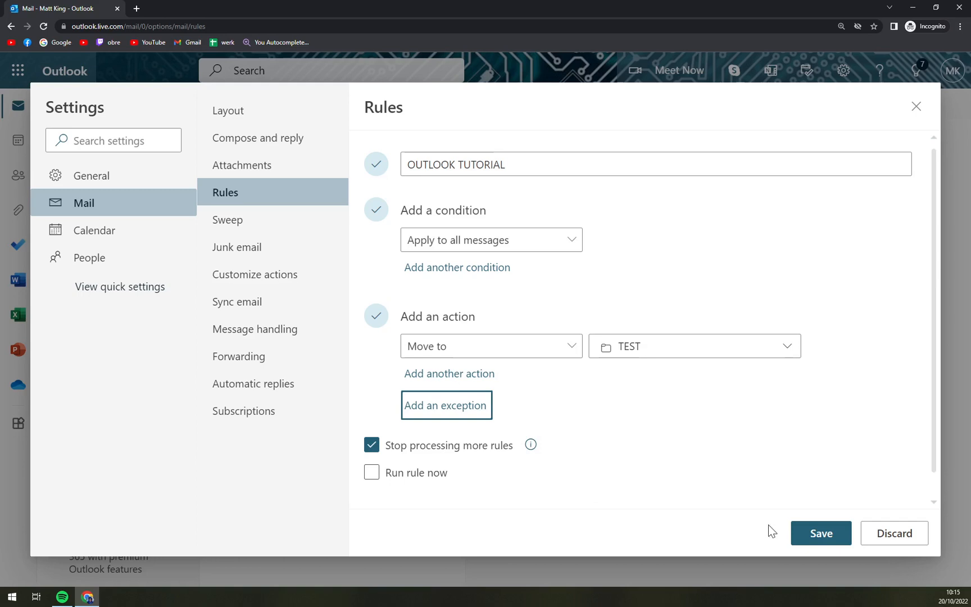
Step: Enable 'Run rule now', save the rule, then toggle OUTLOOK TUTORIAL off in the rules list
{"action": "left_click", "coordinate": [371, 472]}
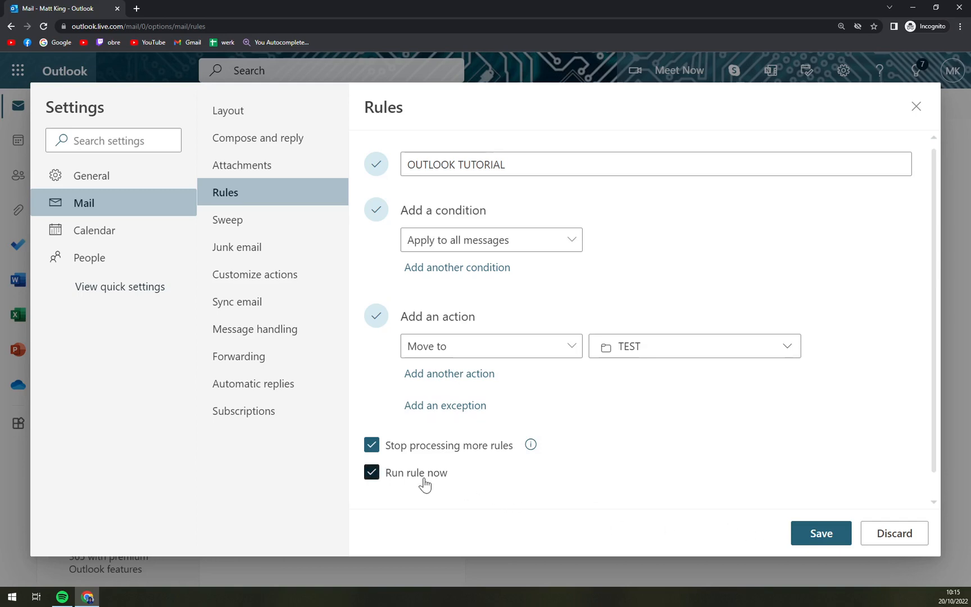
{"action": "left_click", "coordinate": [822, 533]}
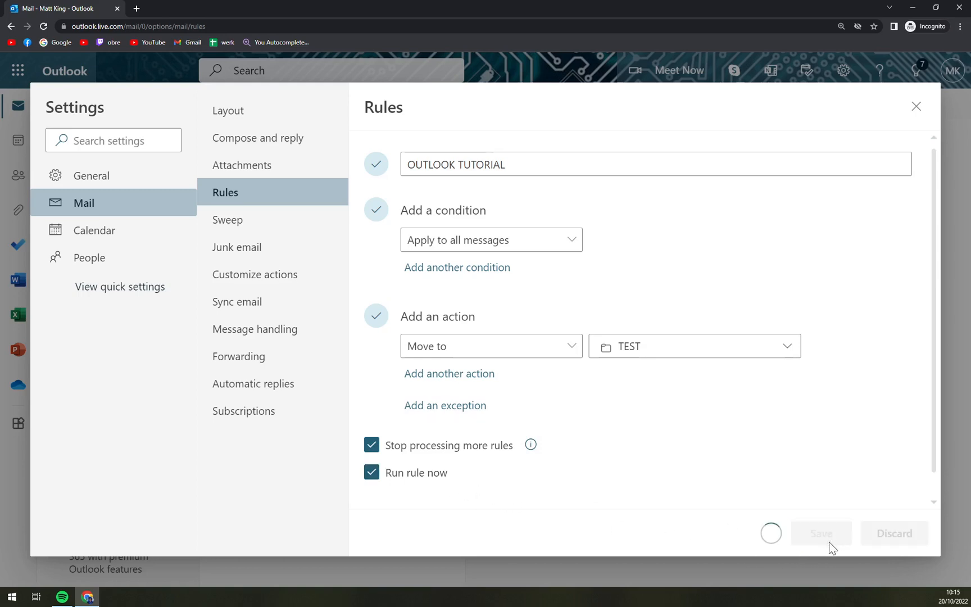
{"action": "left_click", "coordinate": [821, 532]}
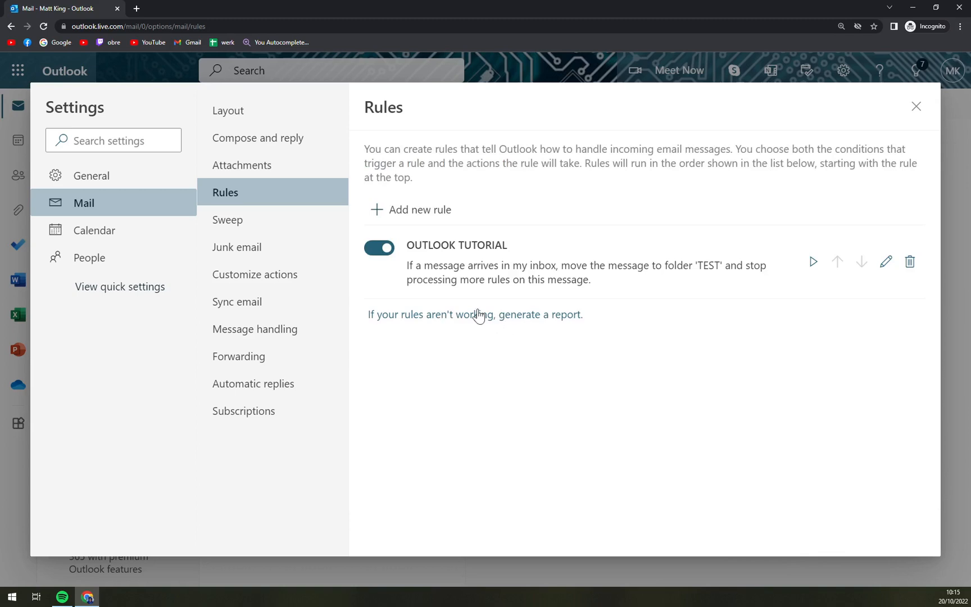
{"action": "left_click", "coordinate": [379, 247]}
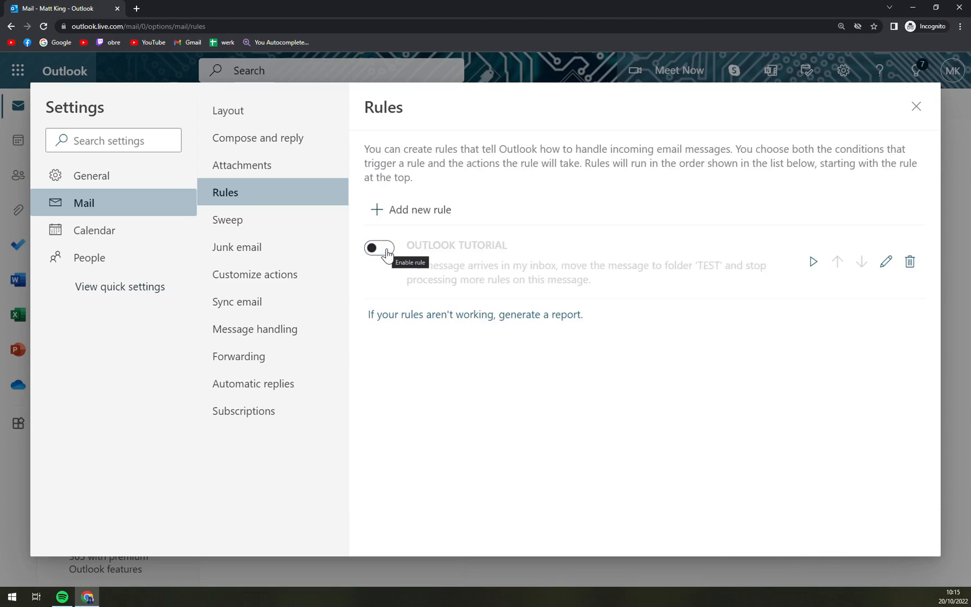